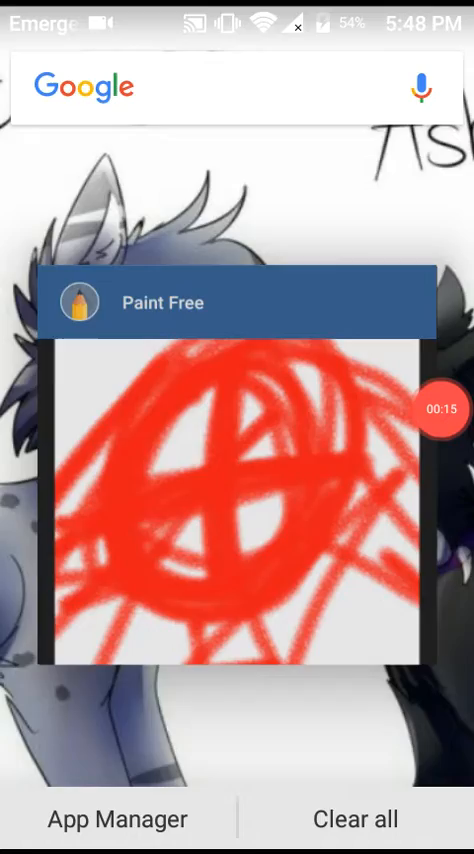
Reopen the Paint Free drawing from the recent apps screen.
left_click(236, 302)
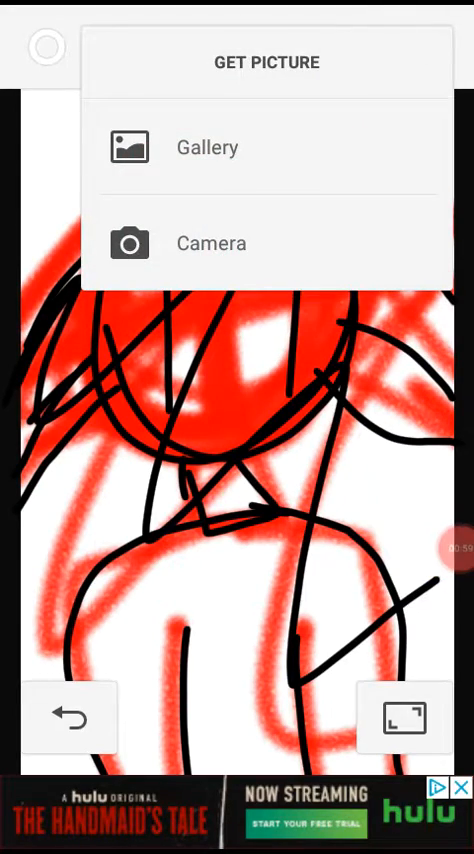
Capture a plain grey camera photo as the new background behind the character outline.
left_click(212, 242)
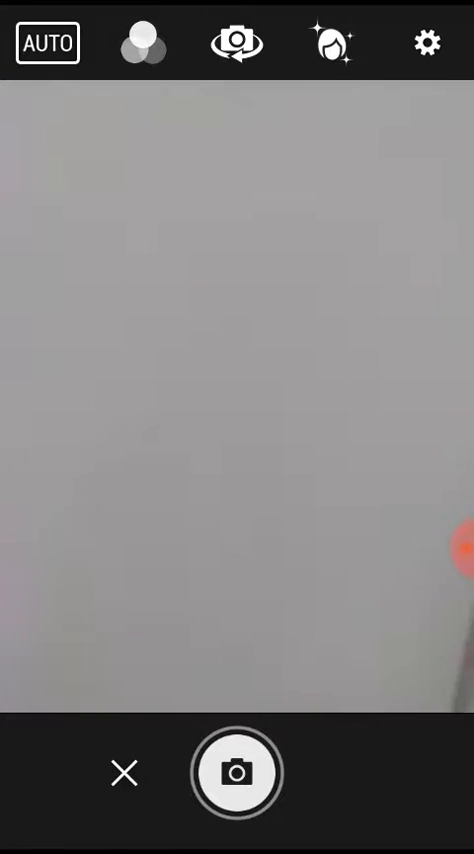
left_click(236, 772)
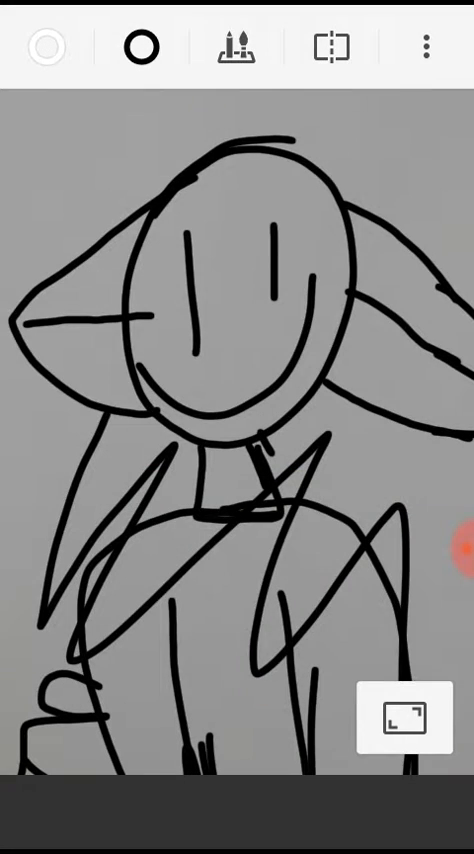
Dismiss the save prompt and fill the character's head, ears and neck with dark green.
left_click(236, 46)
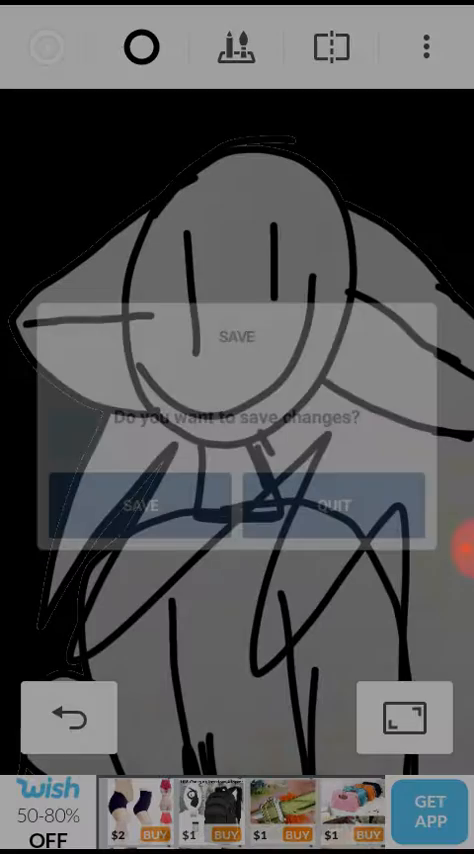
left_click(140, 46)
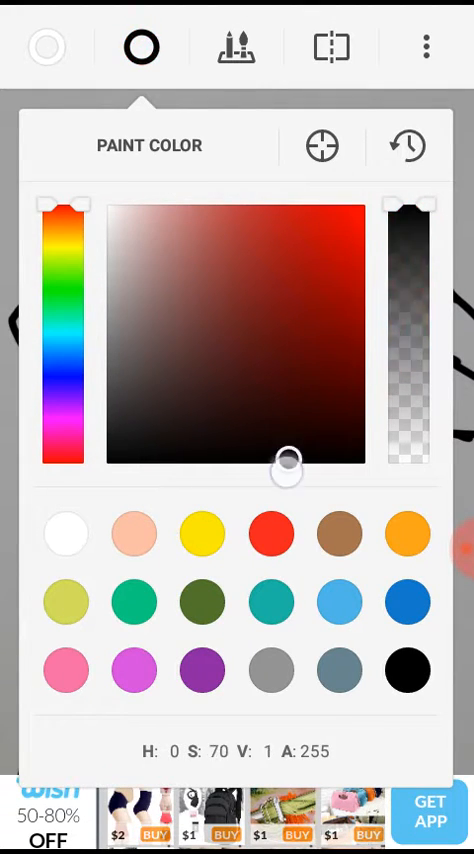
left_click_drag(62, 204, 62, 352)
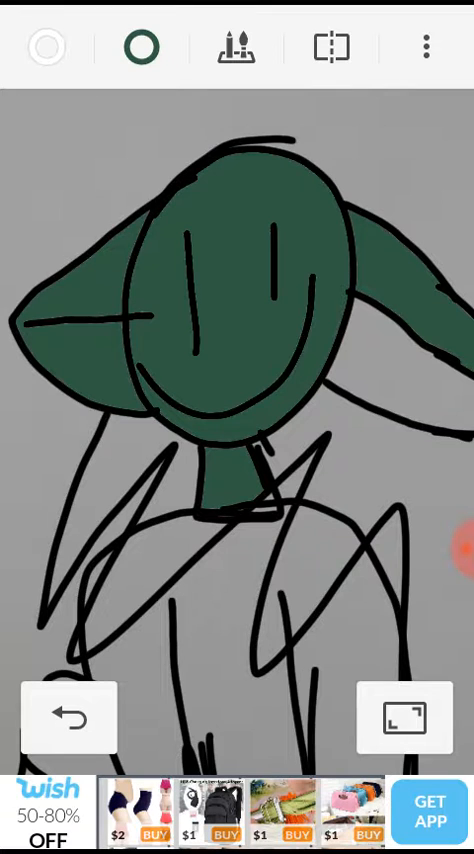
left_click(404, 716)
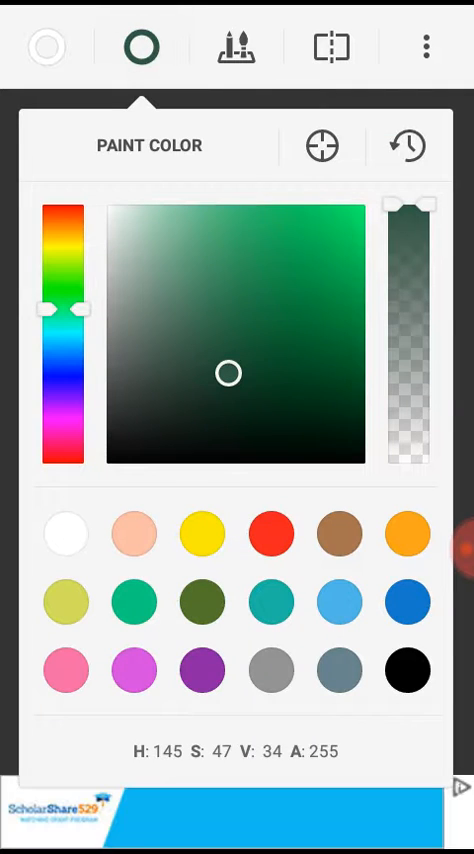
Fill the character's body dark purple, then choose olive green for the background.
left_click_drag(62, 310, 62, 388)
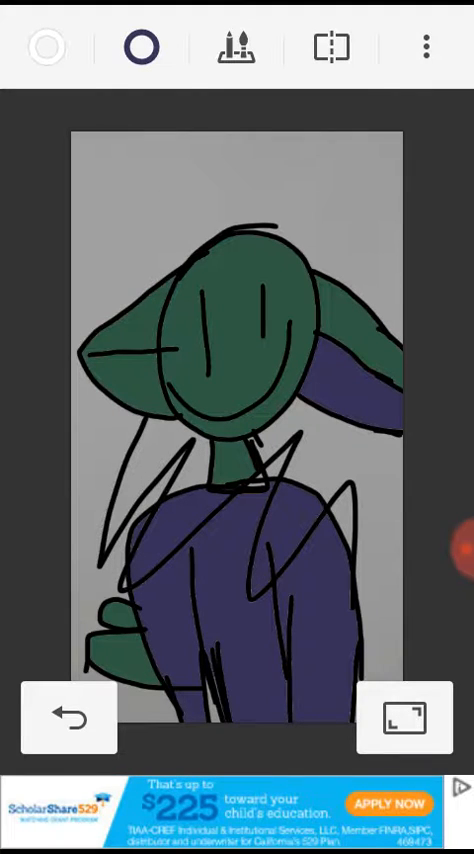
left_click(140, 48)
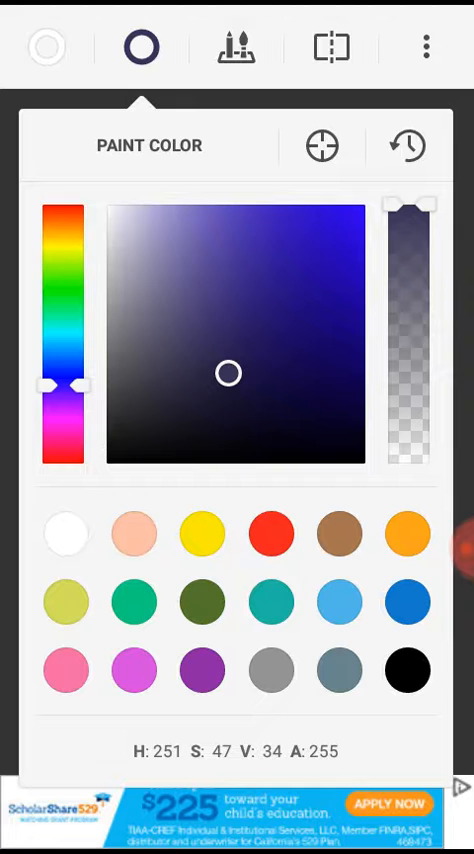
left_click_drag(62, 384, 62, 276)
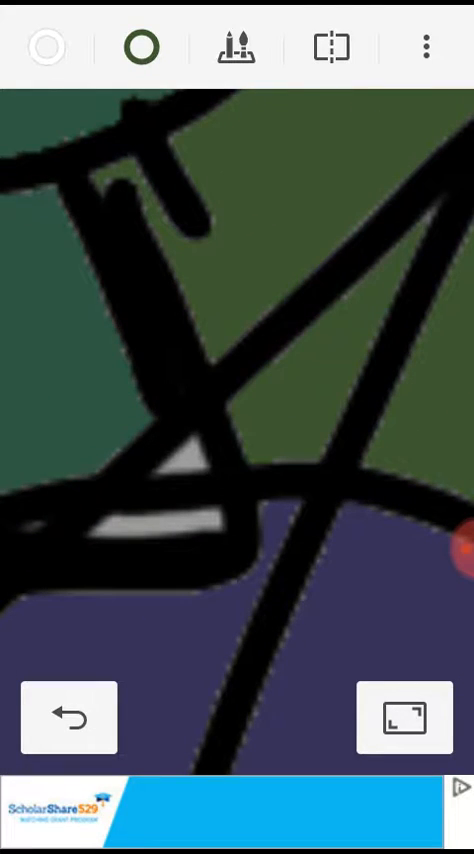
Fill the neck gap and the remaining grey background with olive green.
left_click(68, 718)
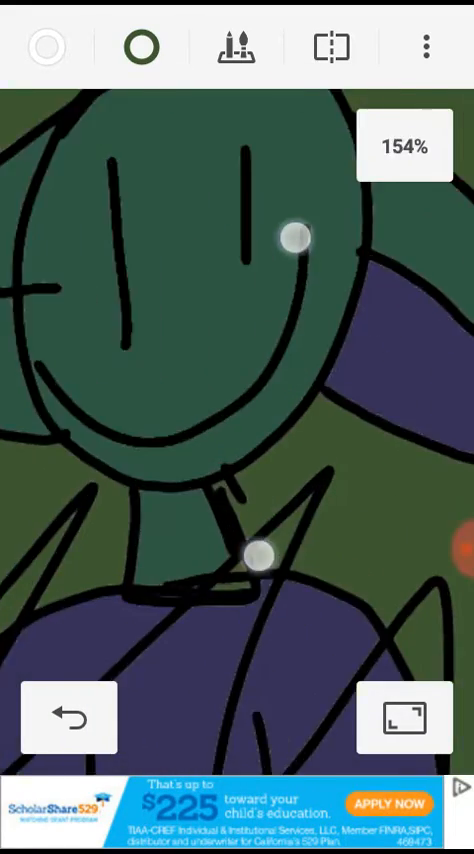
left_click(236, 48)
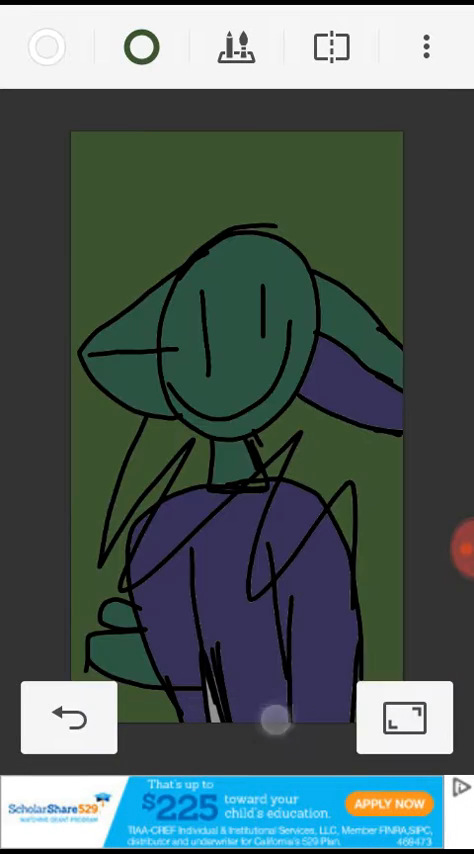
left_click(136, 46)
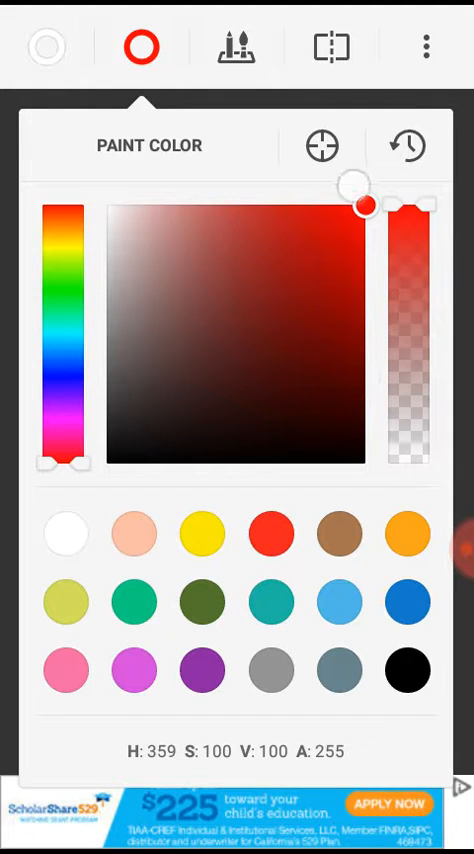
Switch to bright red paint and undo the stray trial strokes.
left_click_drag(362, 196, 362, 298)
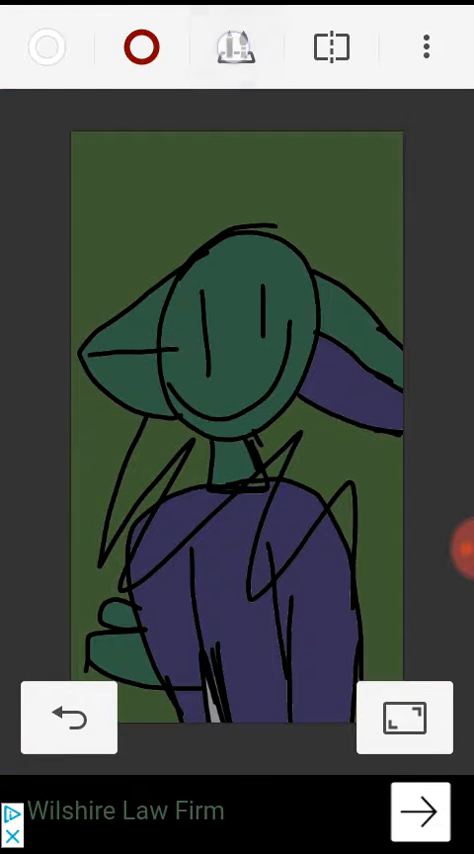
left_click(234, 46)
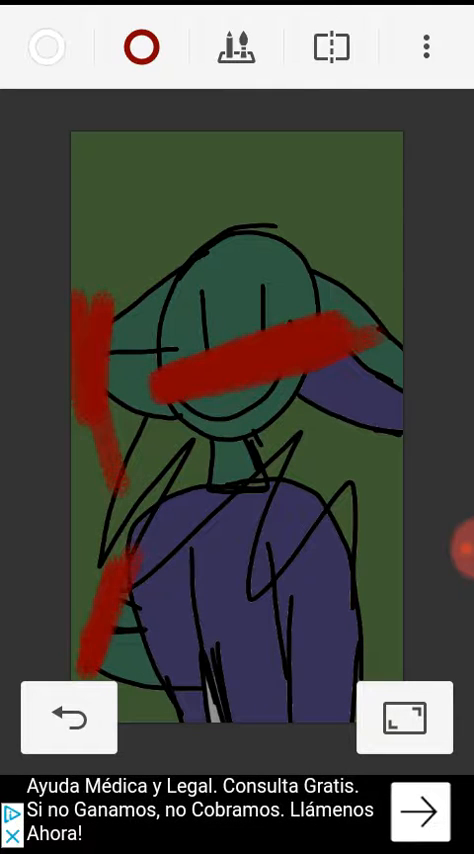
left_click(64, 718)
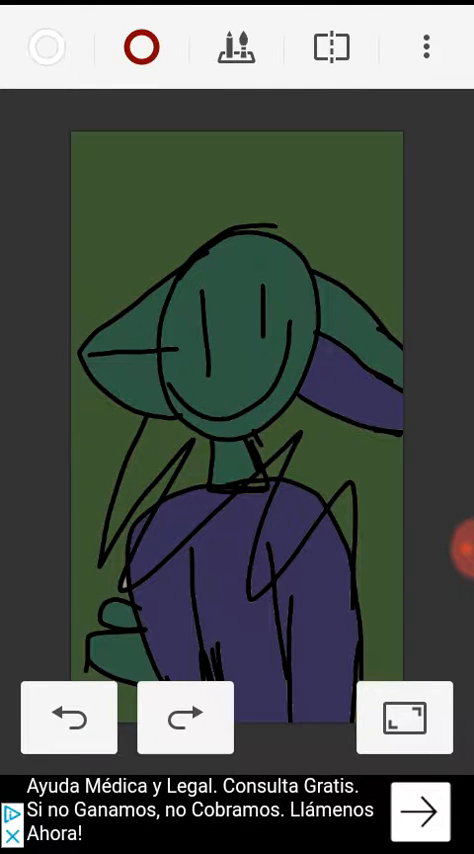
Choose the pencil-style brush at thickness 24 in Drawing Tool.
left_click(236, 46)
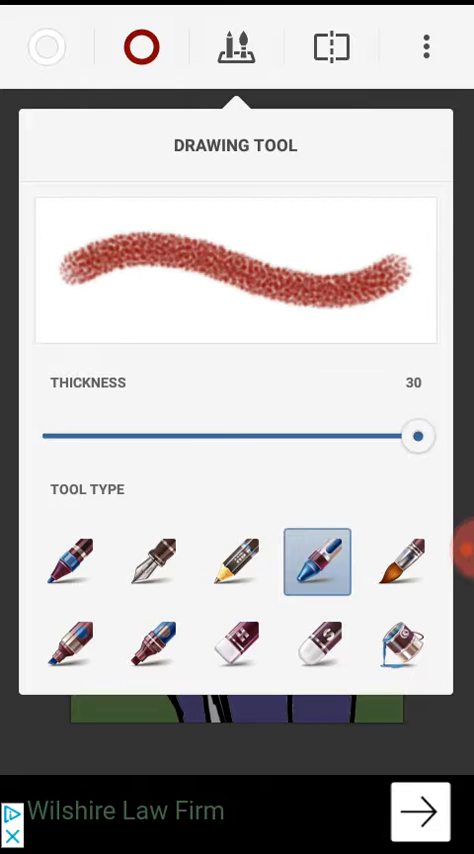
left_click(234, 560)
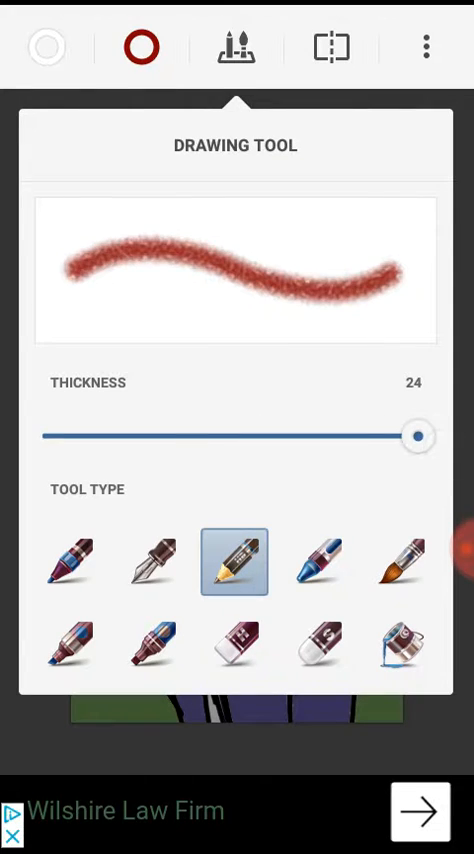
left_click(234, 48)
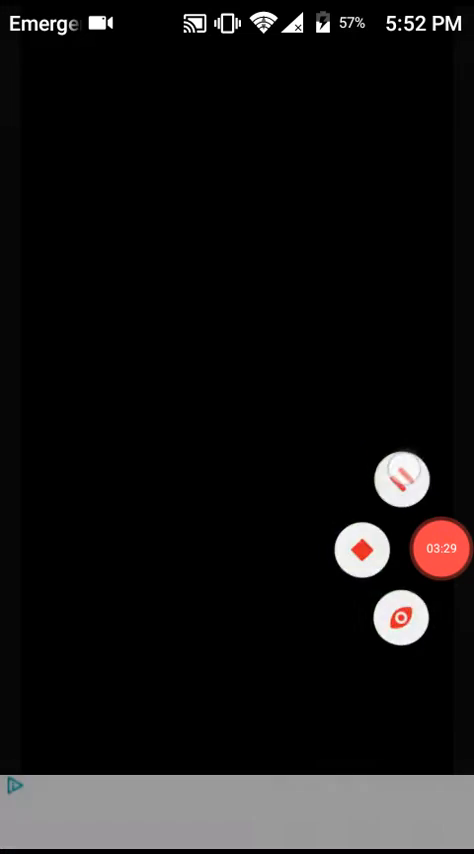
Scribble messy pink hair over the head and down the body, then switch back to red.
left_click(440, 548)
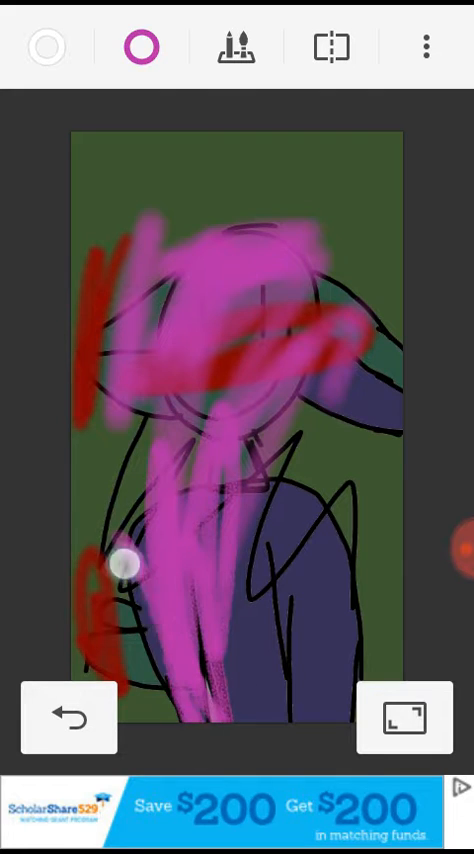
left_click_drag(124, 564, 344, 238)
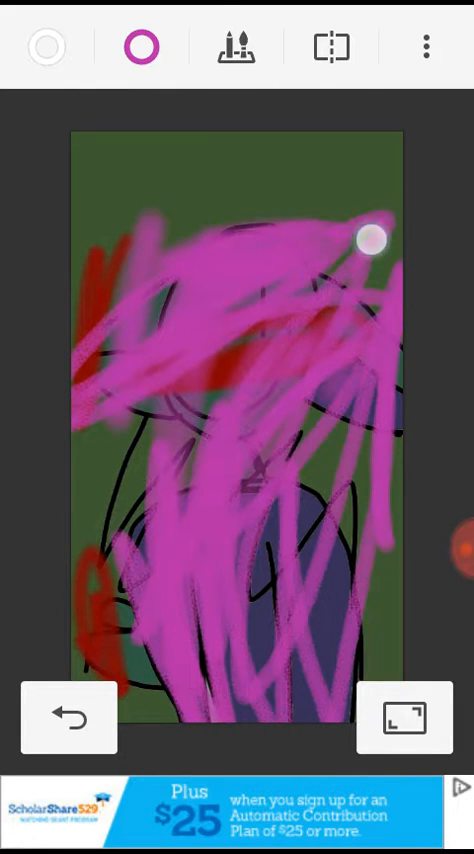
left_click_drag(372, 236, 268, 516)
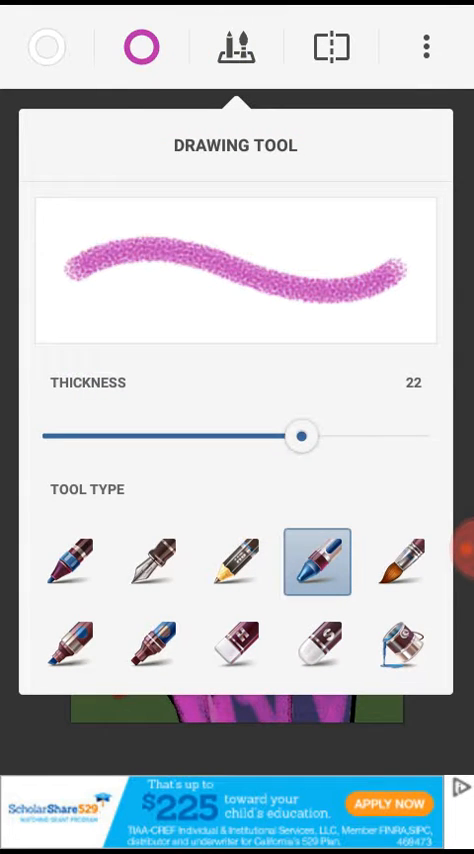
left_click(234, 48)
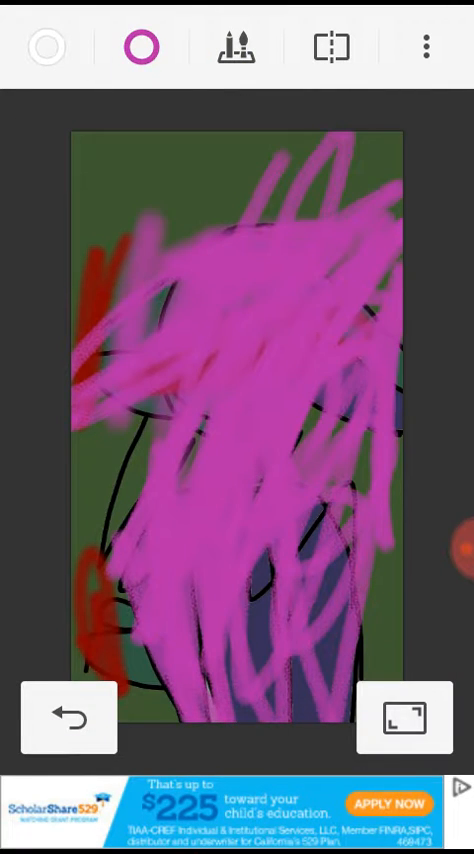
left_click(140, 48)
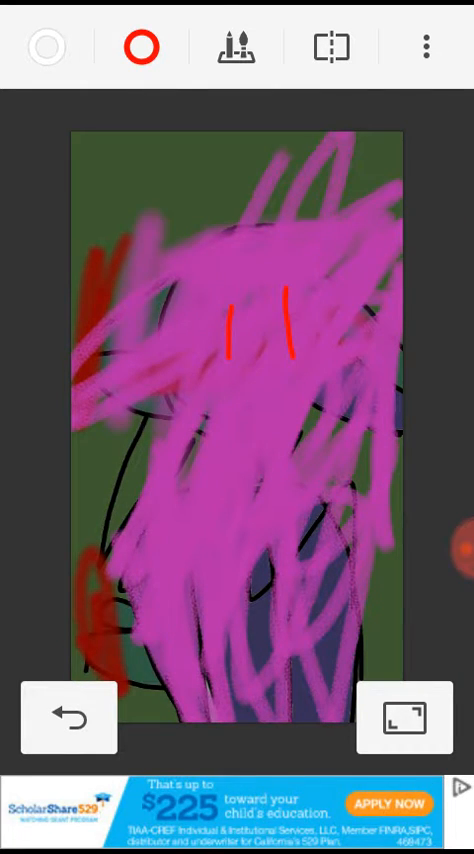
Draw two short red eye strokes on the face and pick white paint next.
left_click(140, 48)
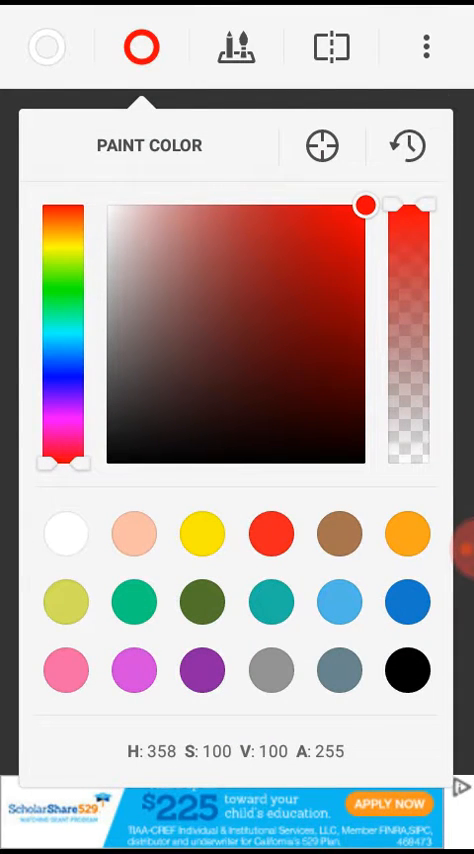
left_click_drag(364, 200, 124, 200)
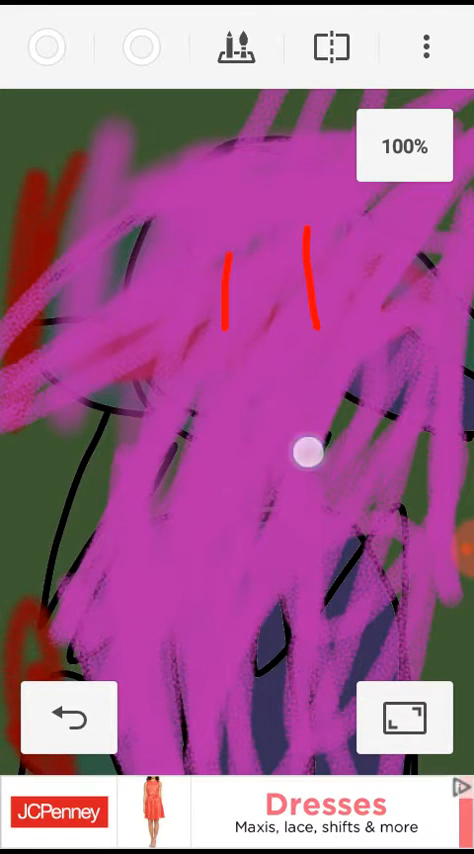
left_click(236, 46)
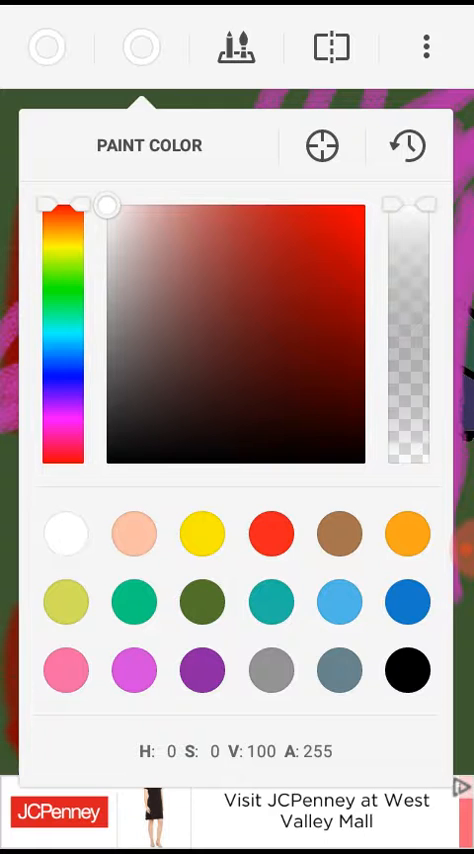
Draw a thick white grin beneath the red eyes and add black eyebrow strokes above.
left_click(140, 48)
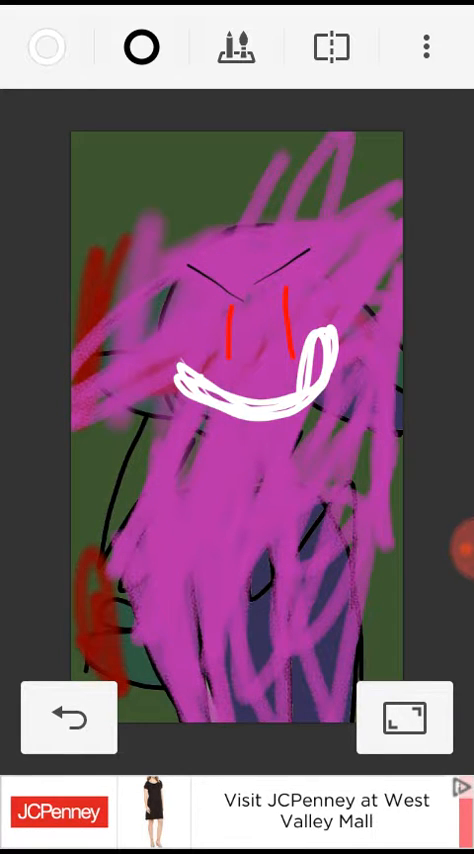
left_click(140, 48)
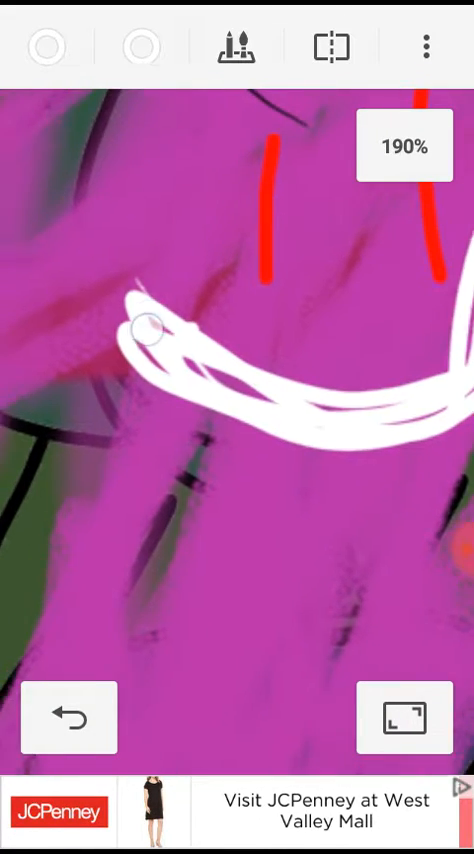
left_click(236, 48)
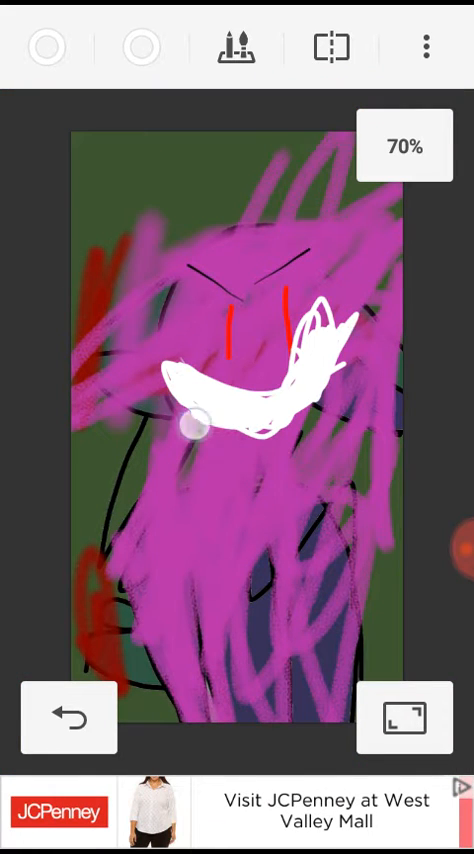
left_click(236, 48)
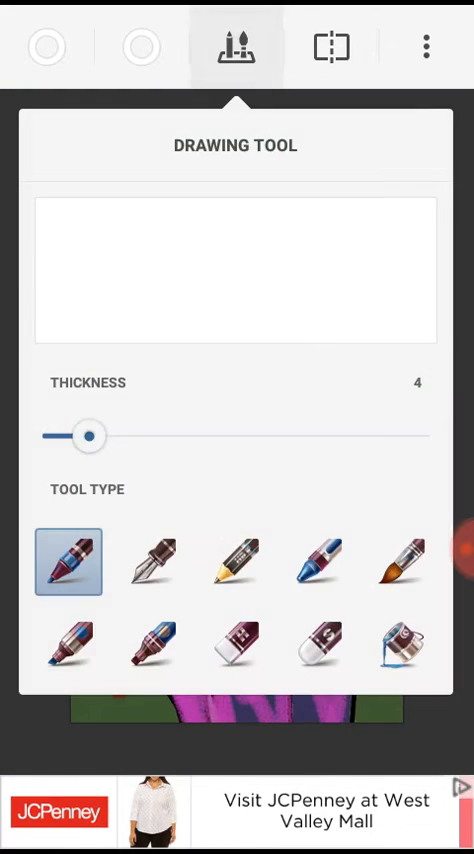